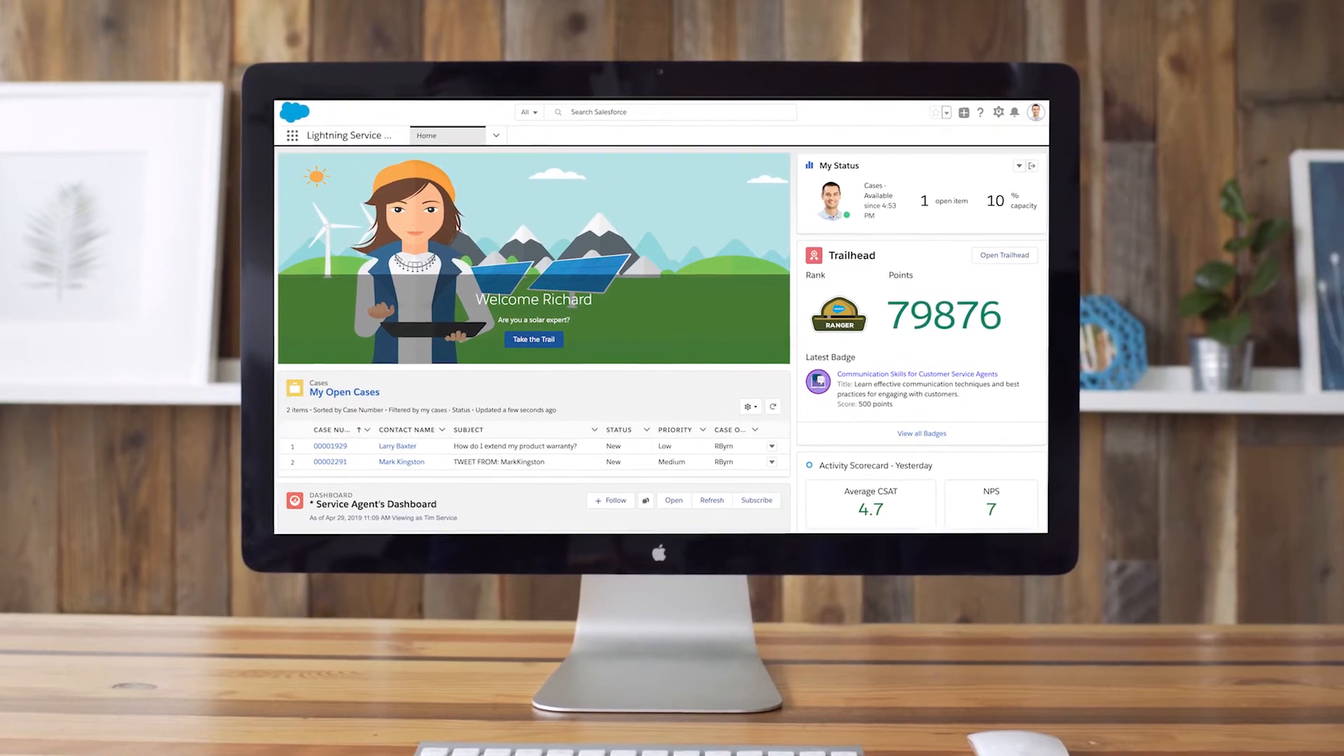
pyautogui.scroll(-3)
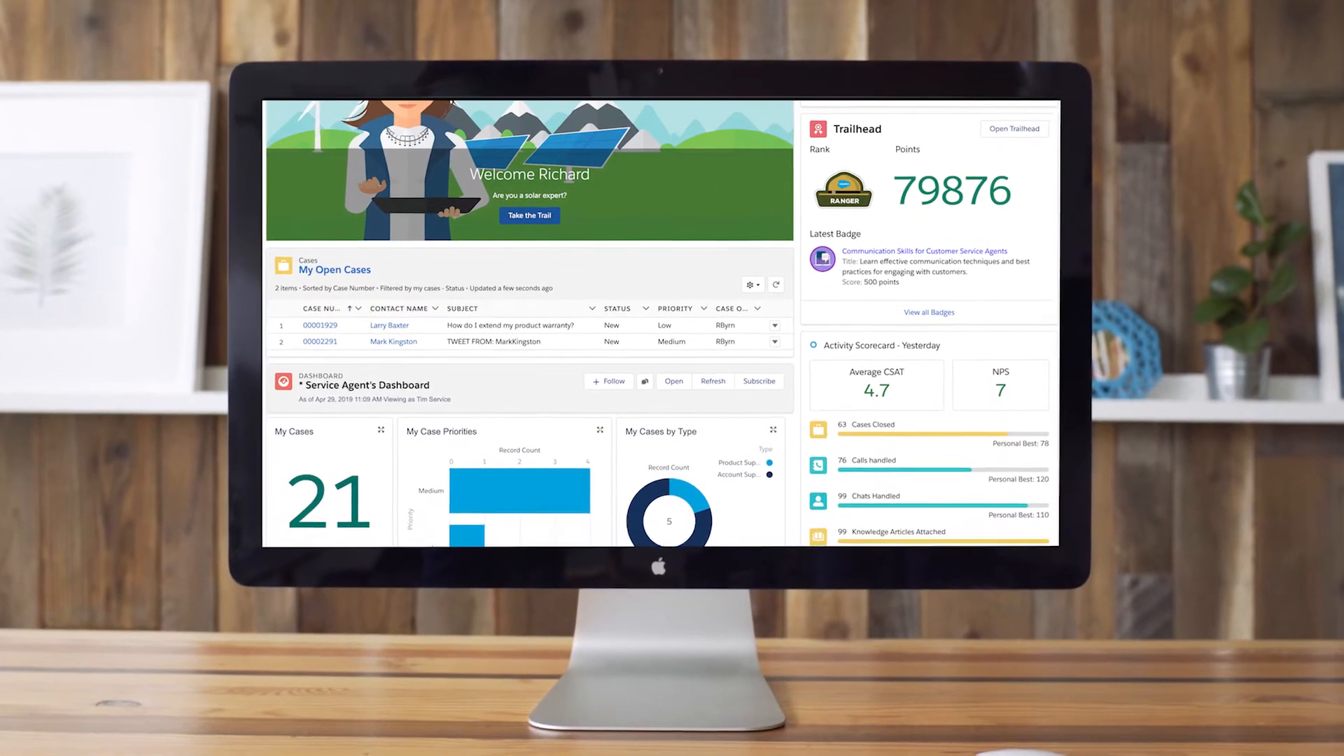
pyautogui.scroll(-3)
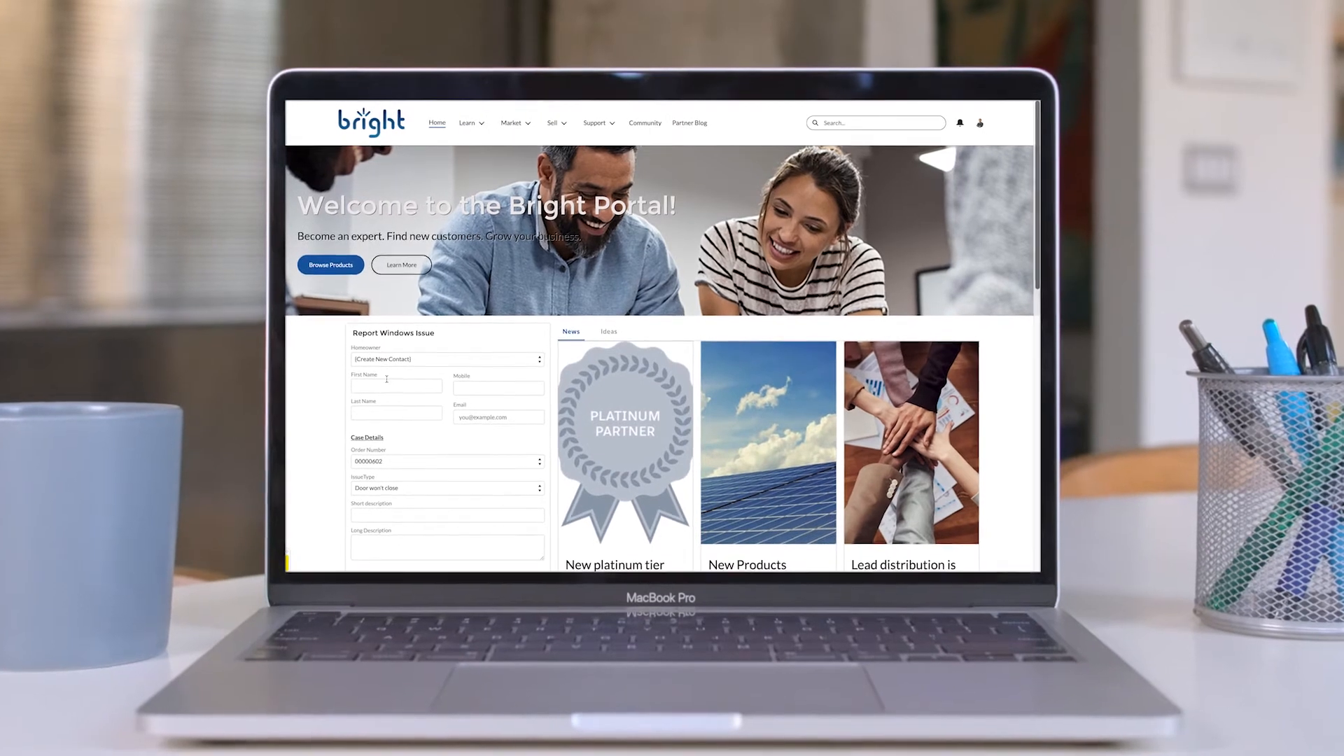
pyautogui.write('Larry')
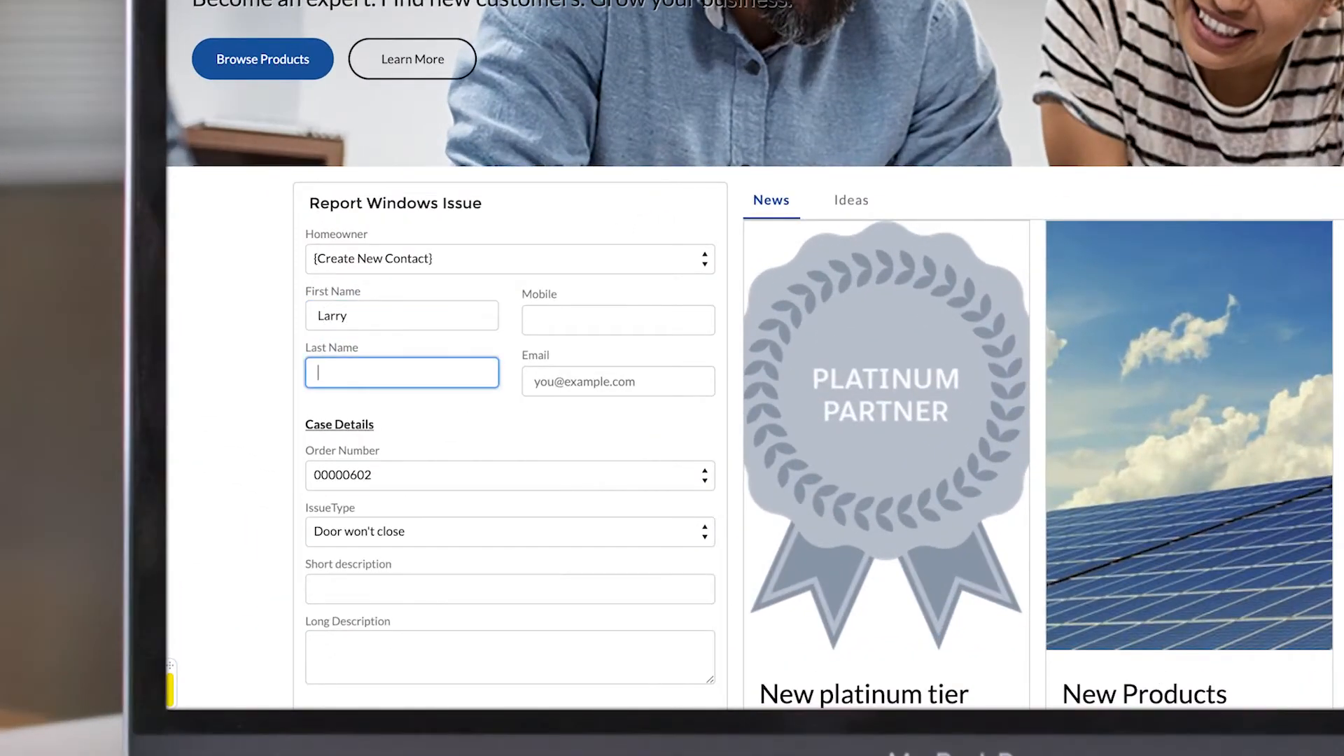
pyautogui.write('415-555-1212')
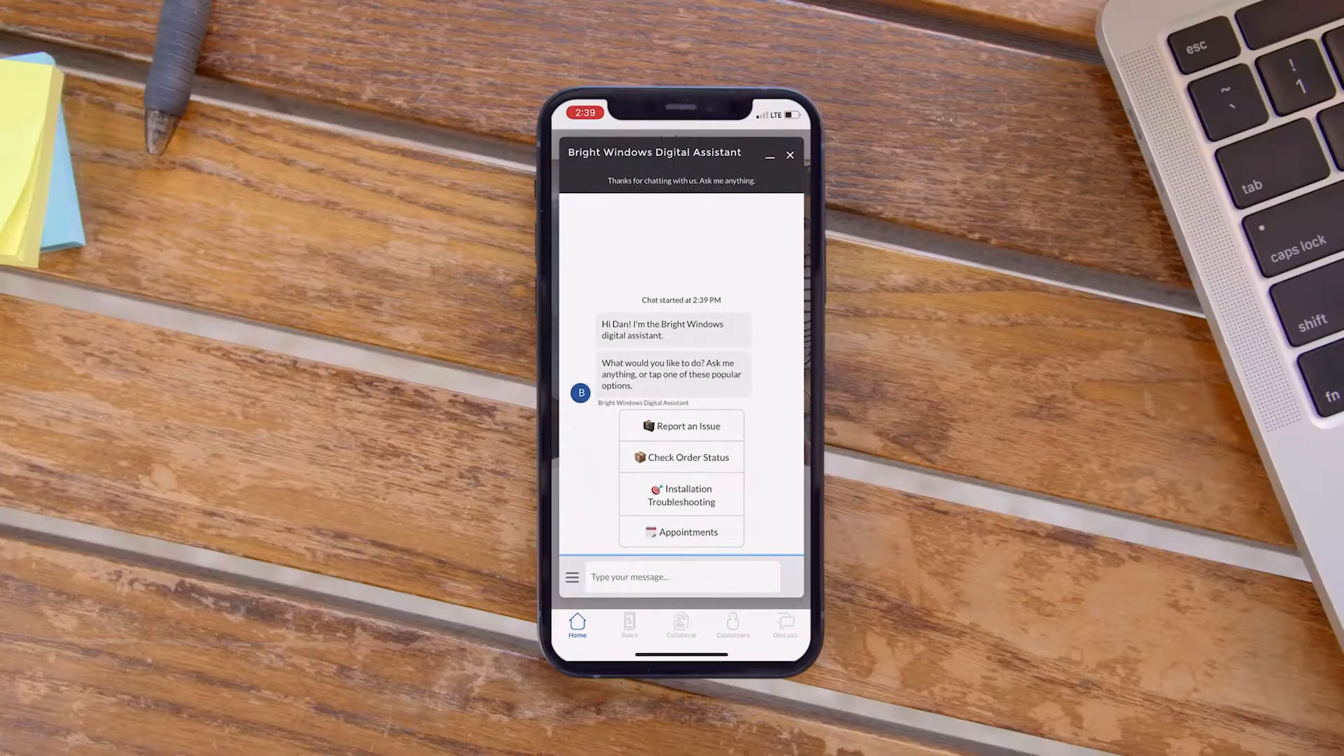
# Step: Choose Report an Issue in the Bright Windows digital assistant chat
pyautogui.click(686, 426)
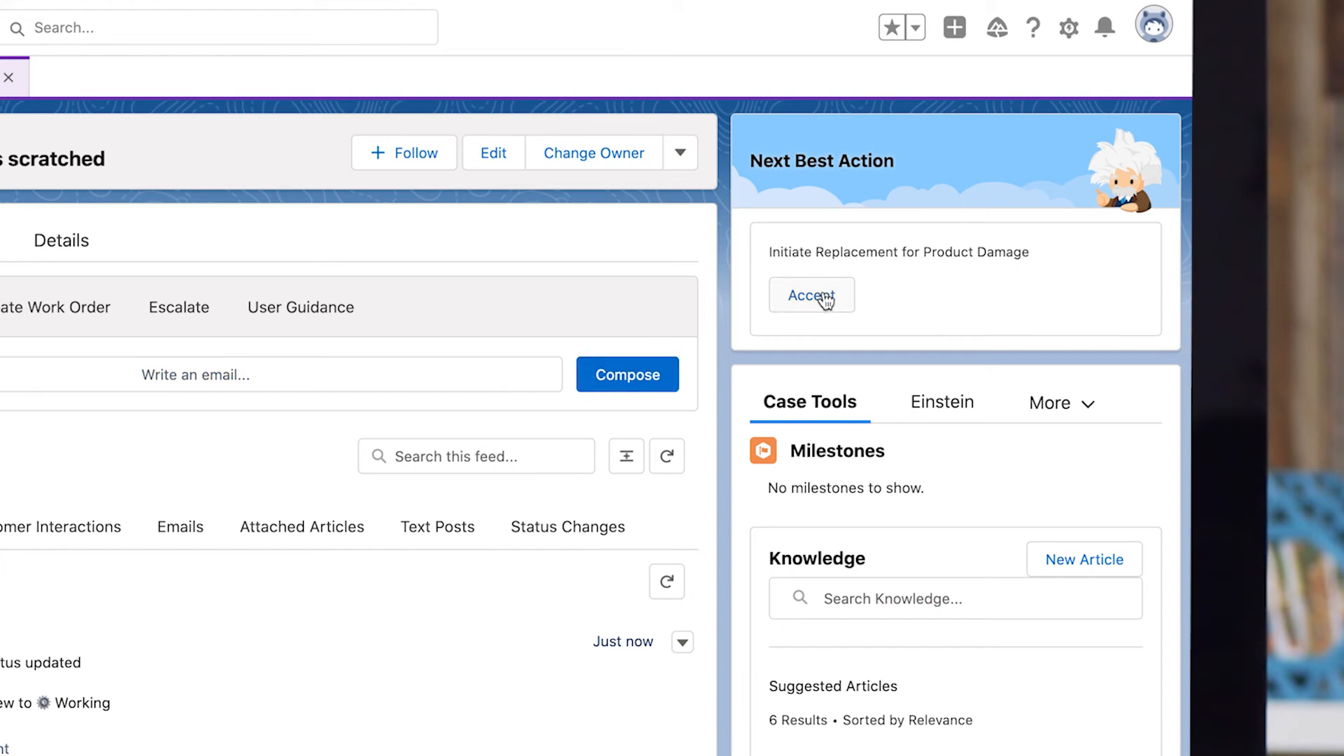
# Step: Accept the product-damage replacement, pick the damaged item, and choose Second Story - Sliding Door Installation
pyautogui.click(811, 296)
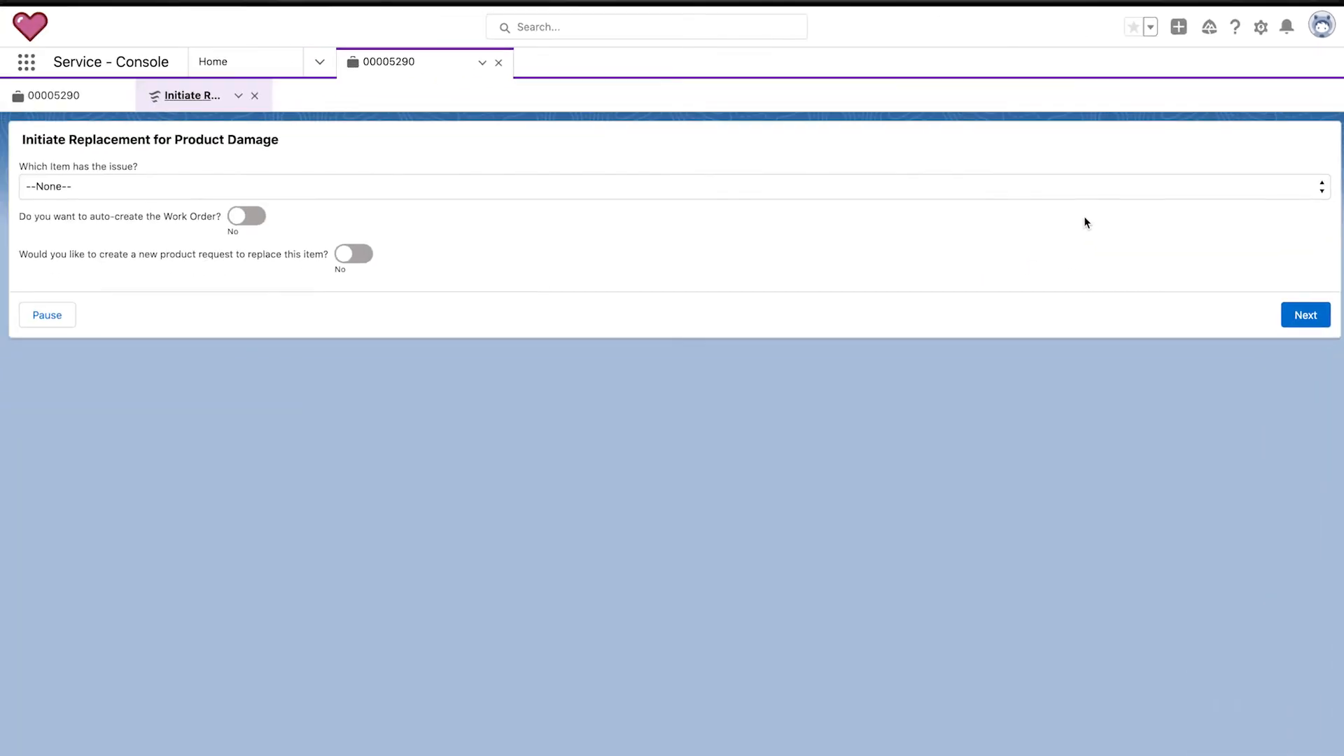
pyautogui.click(670, 186)
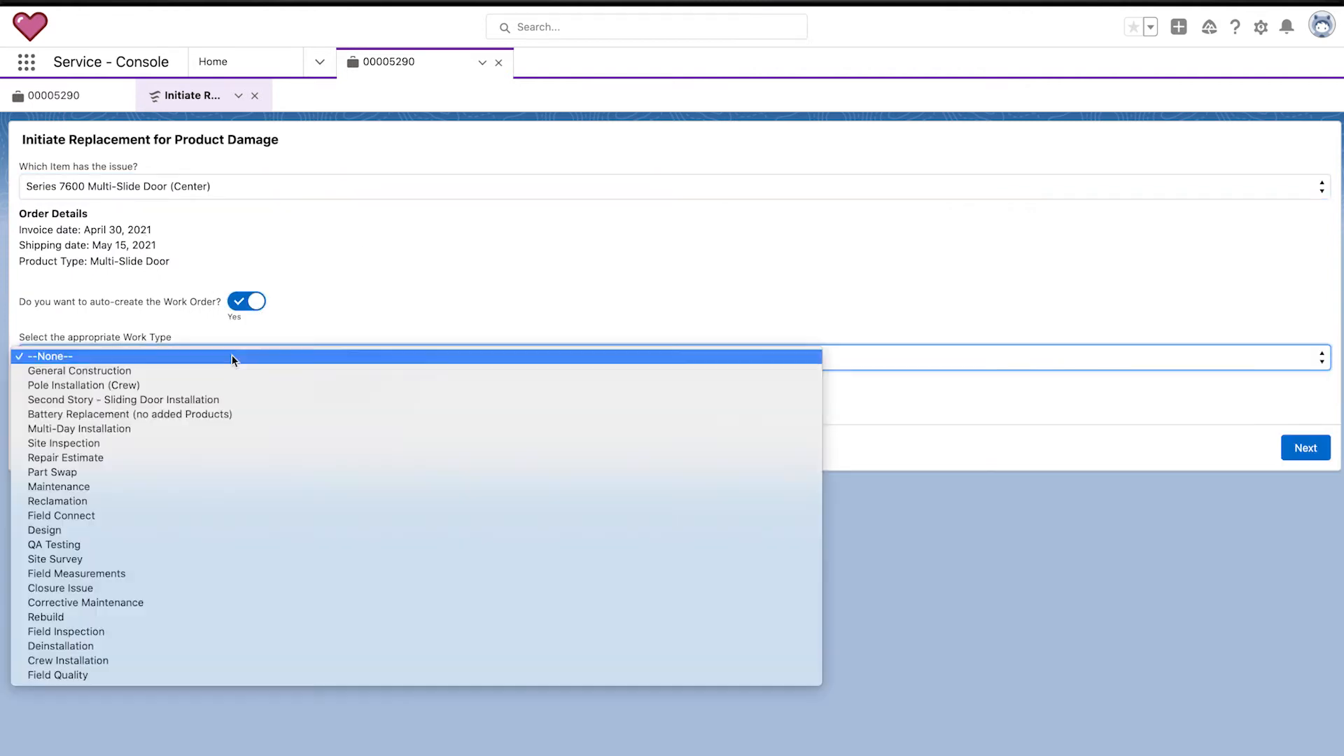
pyautogui.click(123, 399)
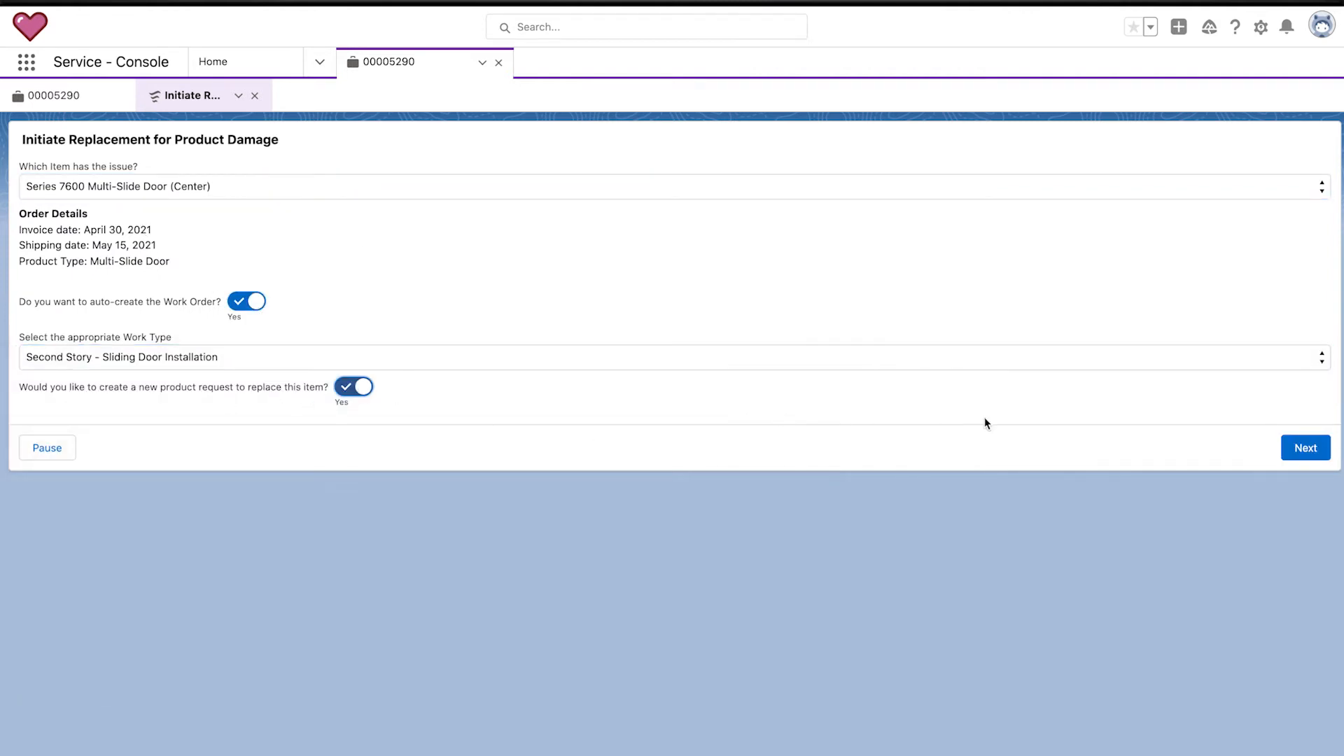
pyautogui.click(1305, 448)
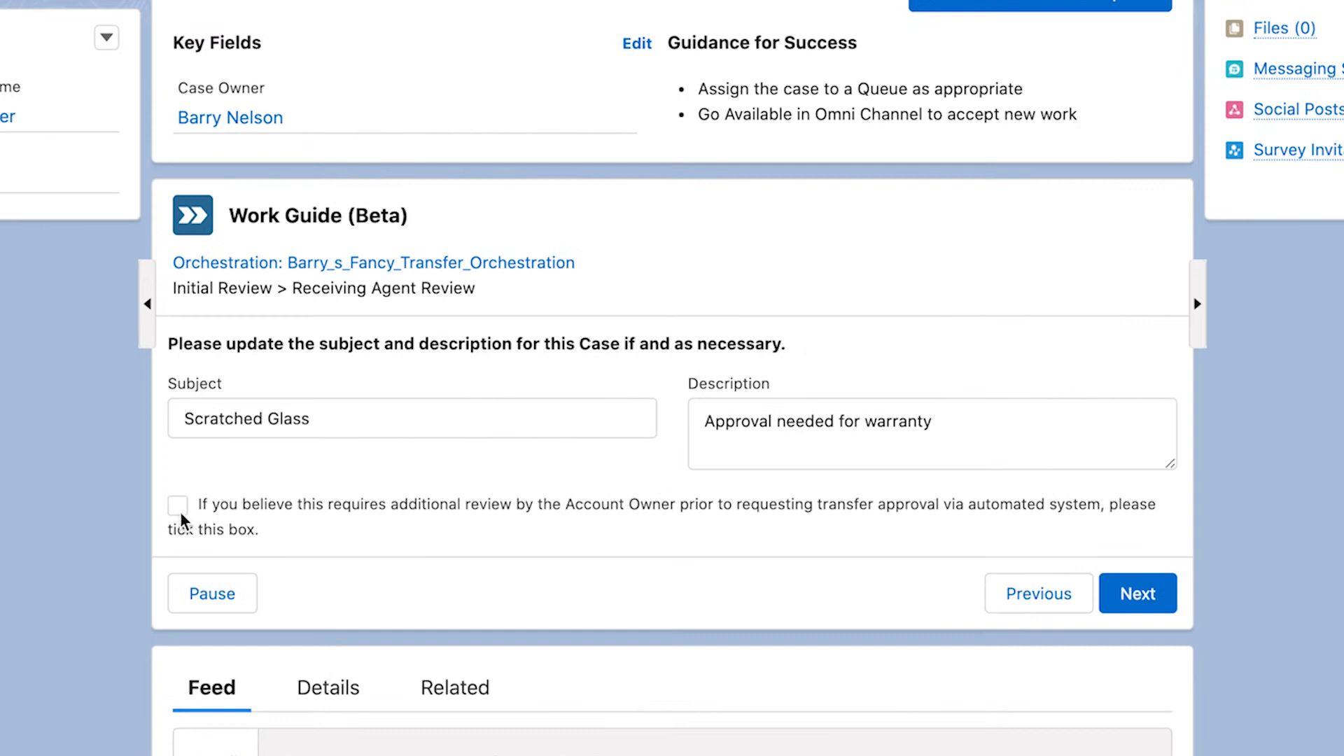
# Step: Request additional review by the Account Owner in the transfer work guide
pyautogui.click(178, 505)
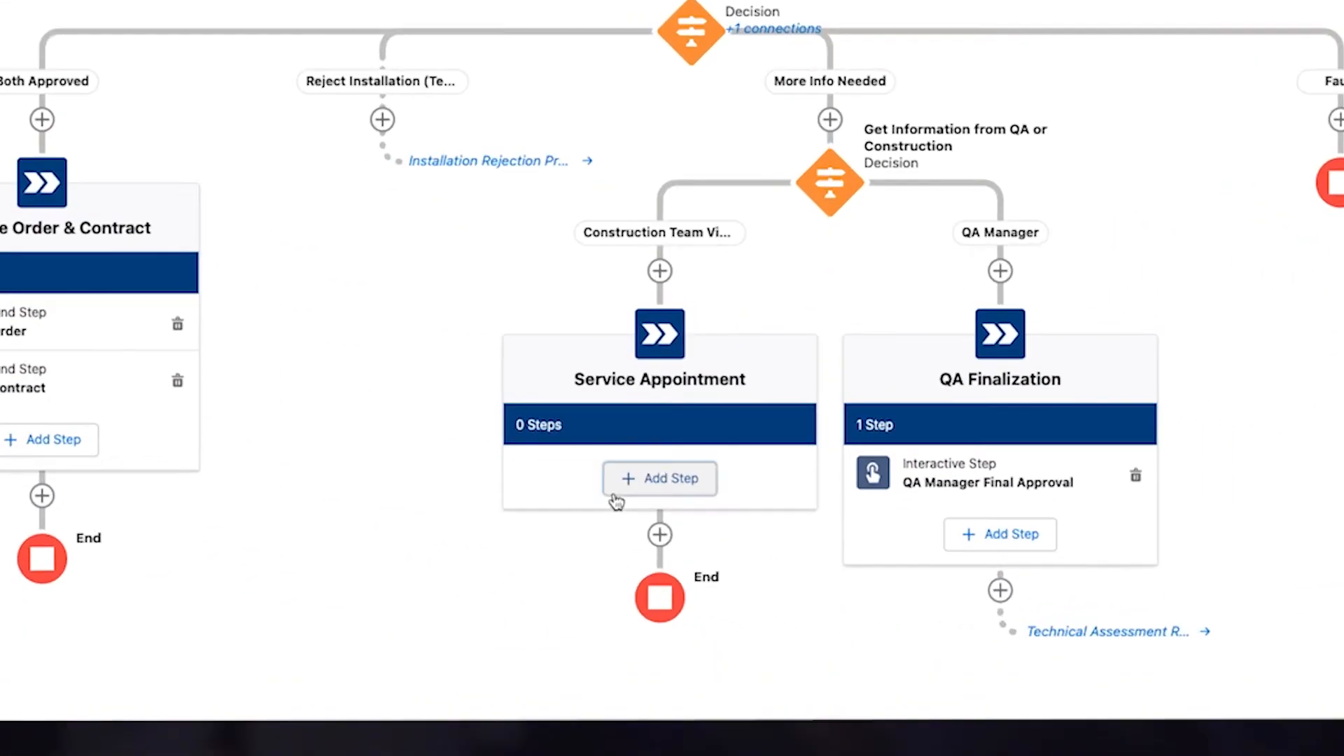
# Step: Add a Service Appointment step labelled Get Account Details with description Fetch Account from Id
pyautogui.click(659, 478)
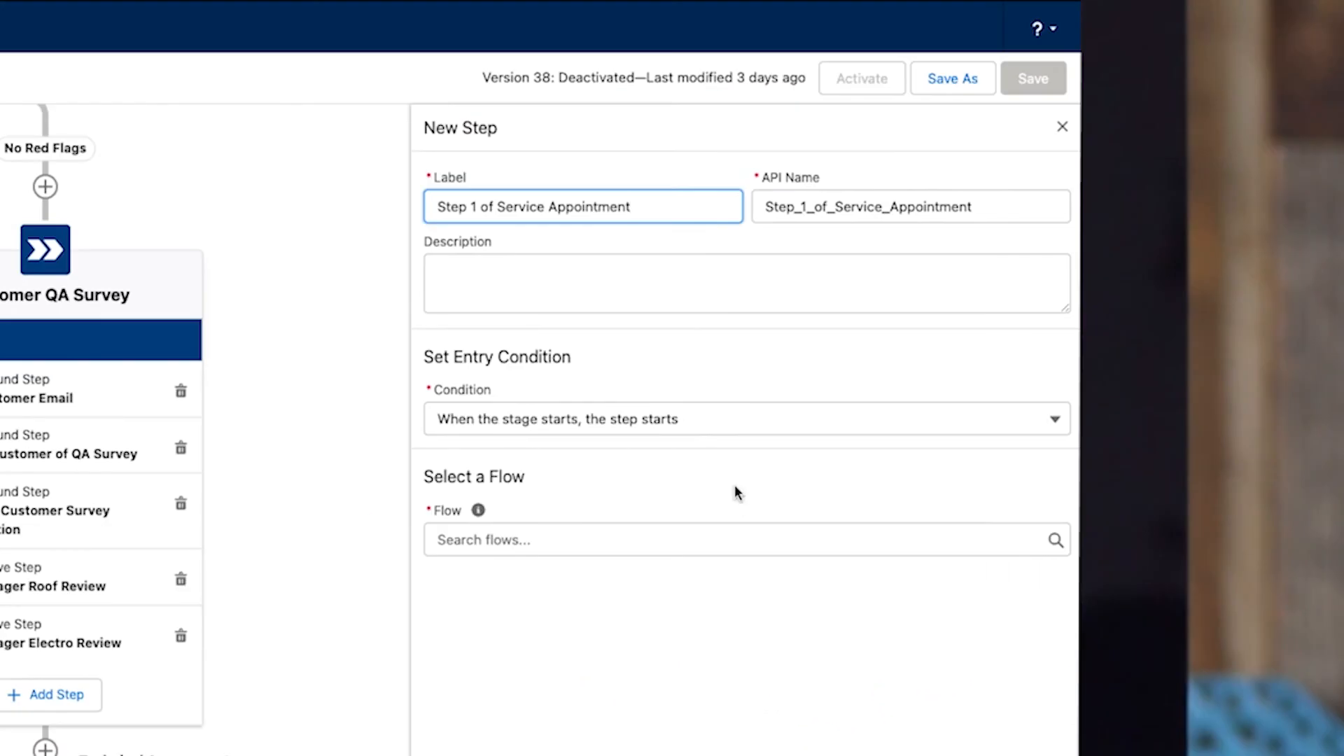
pyautogui.write('Get Account Details')
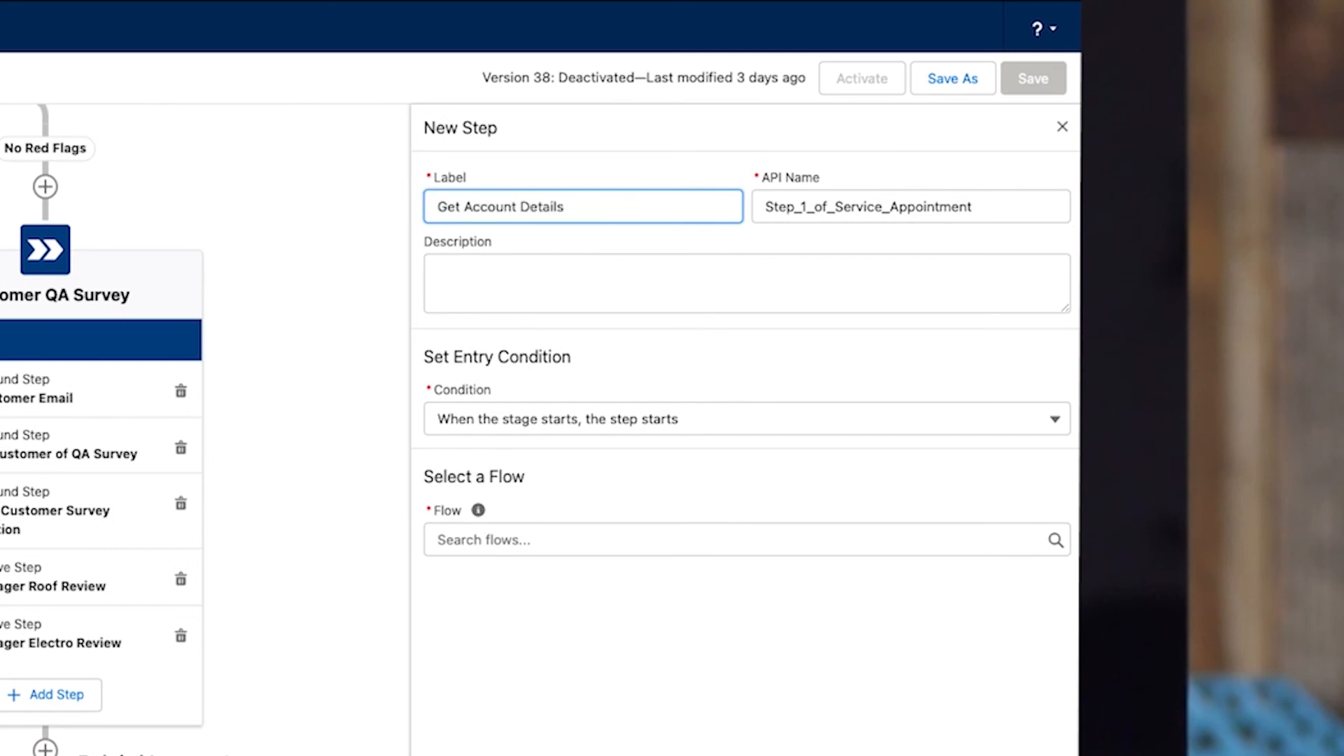
pyautogui.write('Fetch Account from Id')
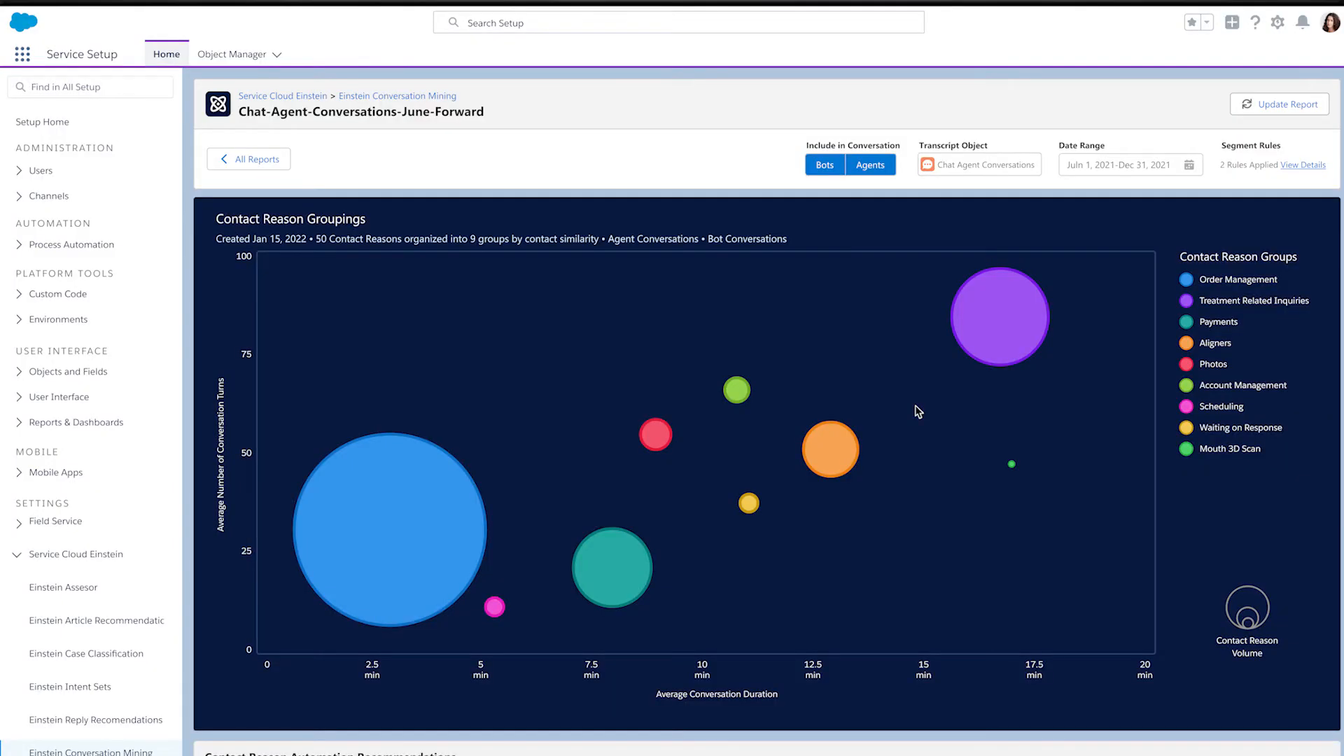
# Step: View the Order Management recommendation detail with its metrics, deflections and conversation excerpts
pyautogui.scroll(-3)
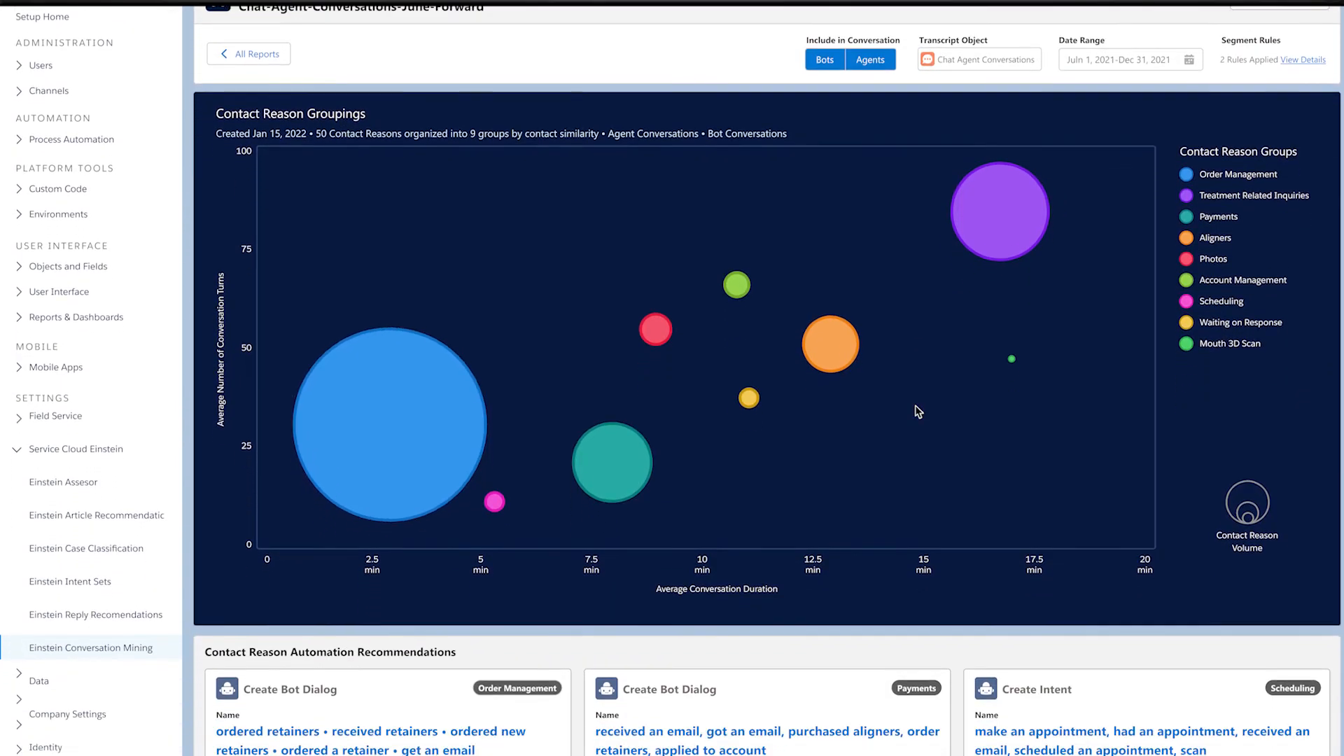
pyautogui.scroll(-3)
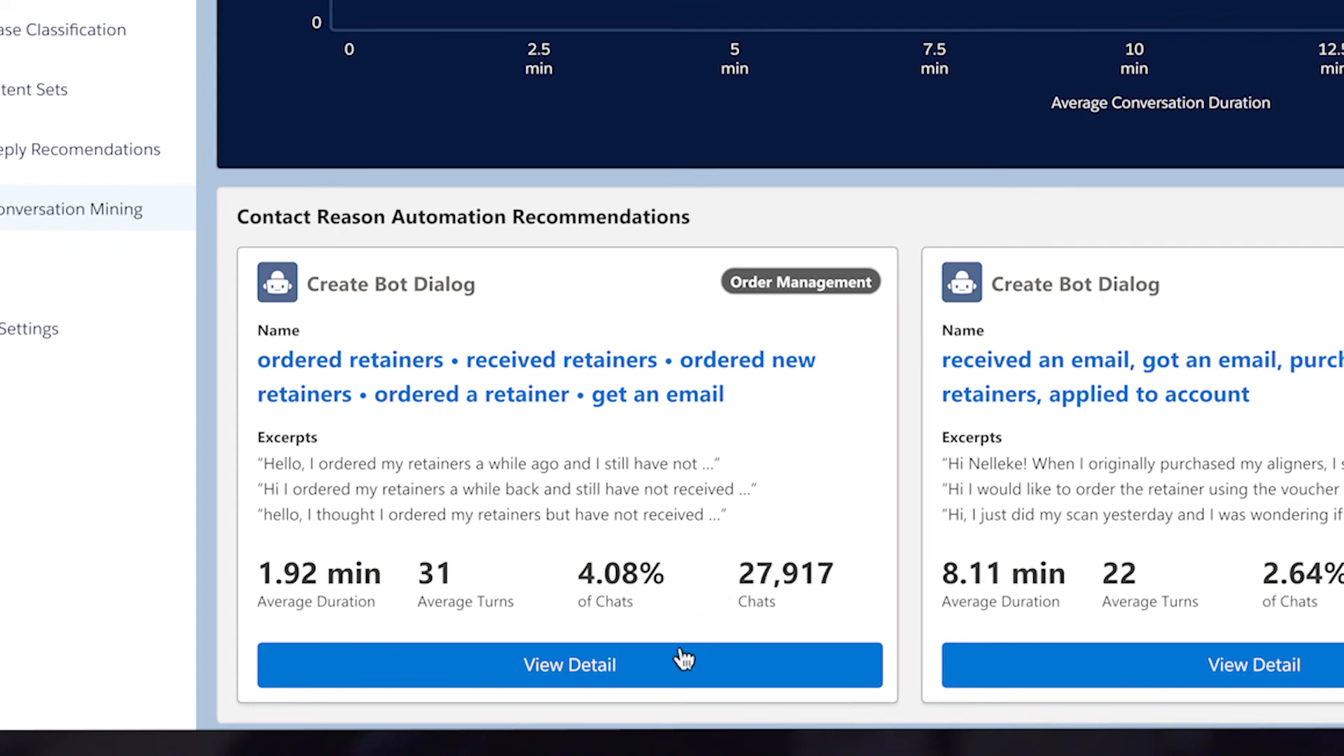
pyautogui.click(568, 663)
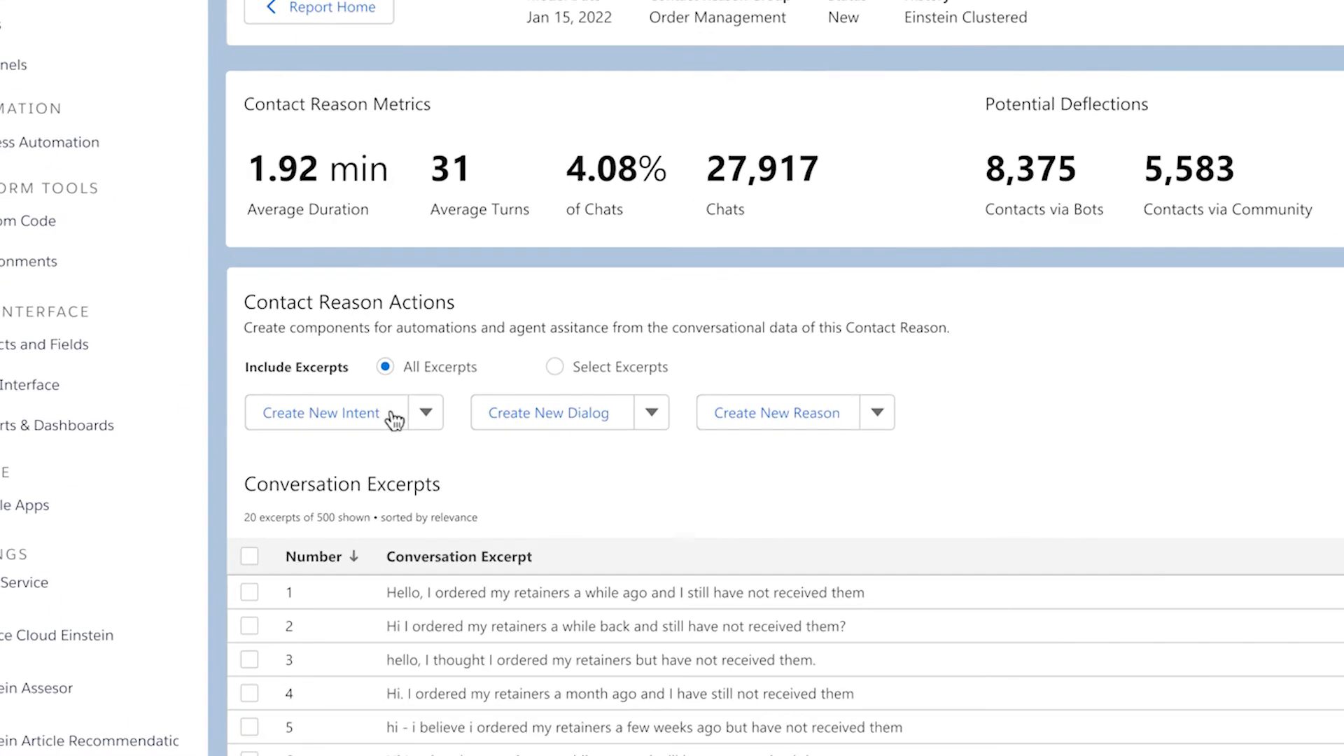
pyautogui.scroll(-3)
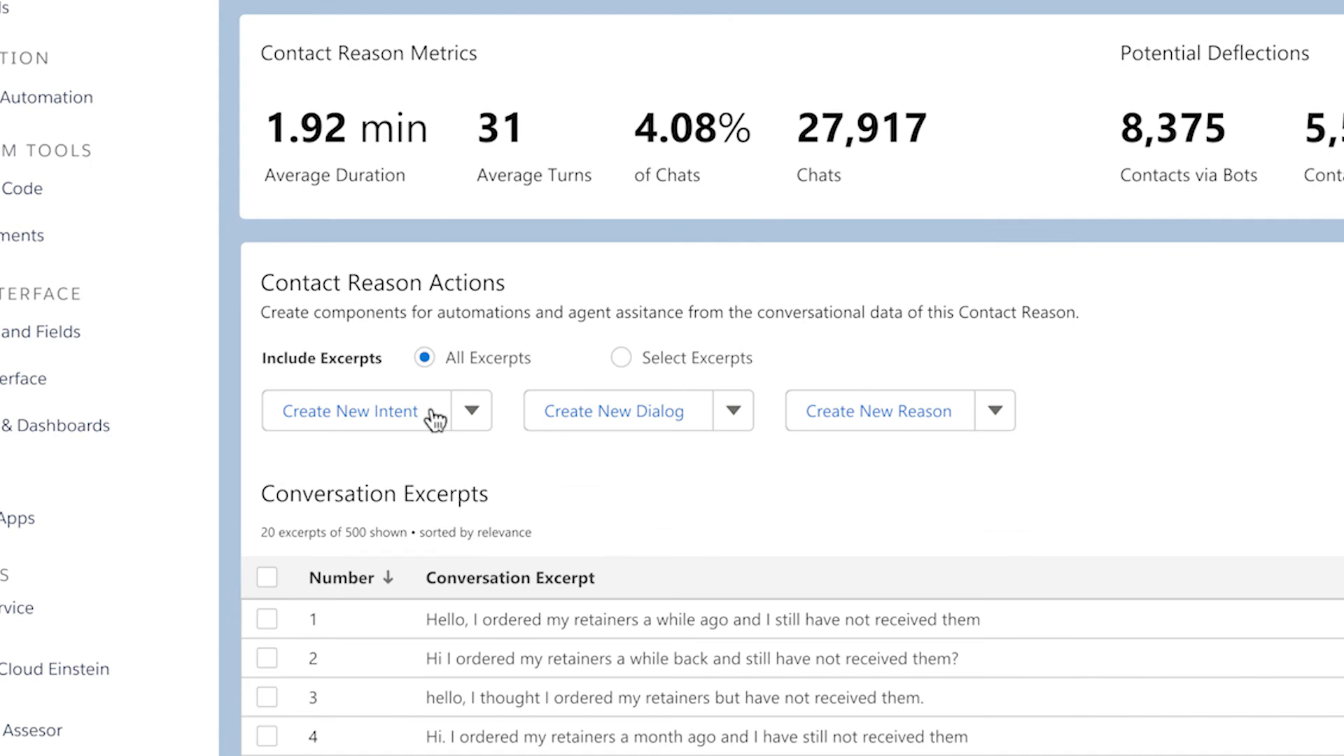